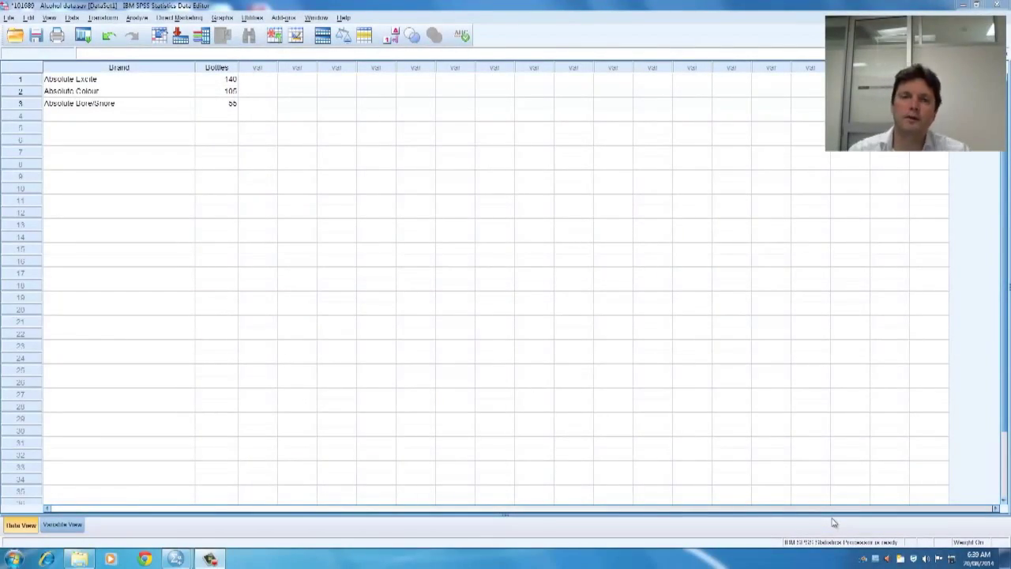
{"action": "mouse_move", "coordinate": [493, 411]}
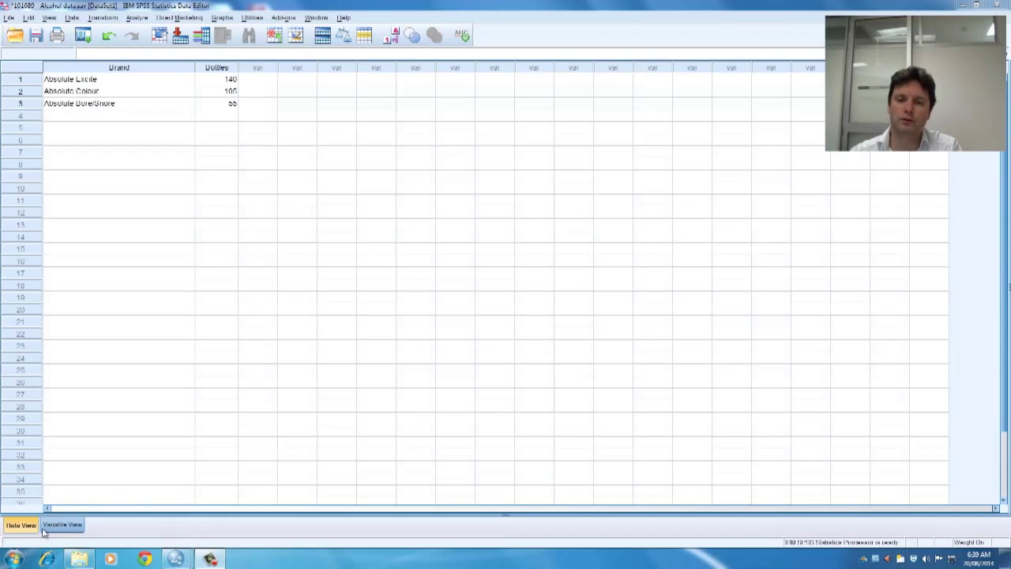
Review the Brand variable's name and label in Variable View, then its values in Data View.
{"action": "left_click", "coordinate": [60, 525]}
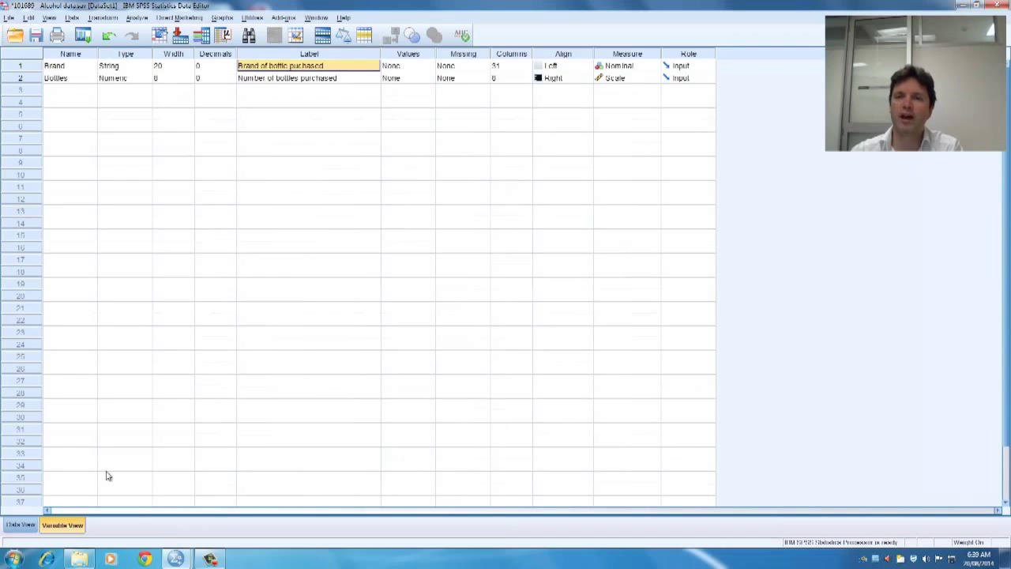
{"action": "left_click", "coordinate": [70, 66]}
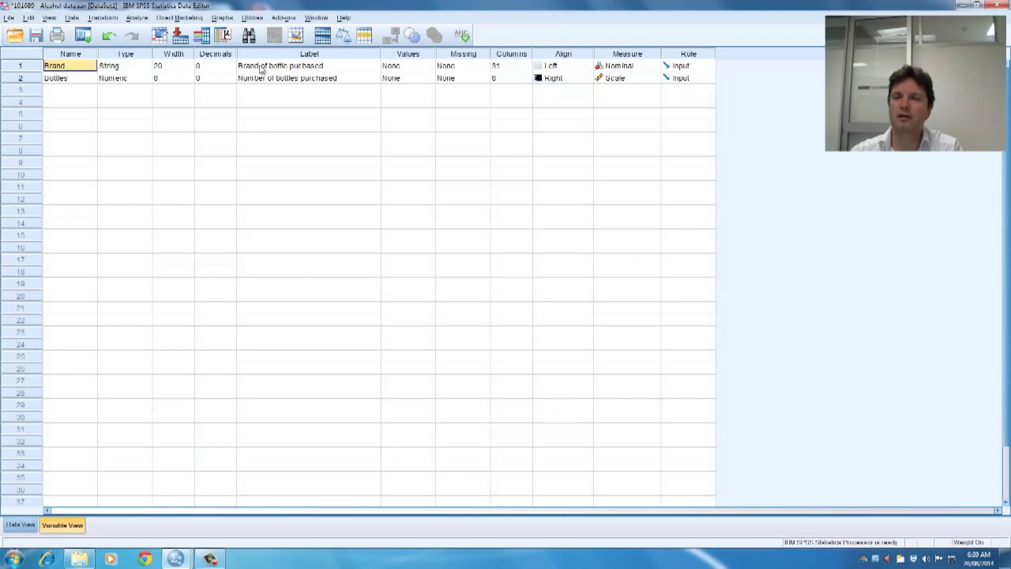
{"action": "left_click", "coordinate": [308, 66]}
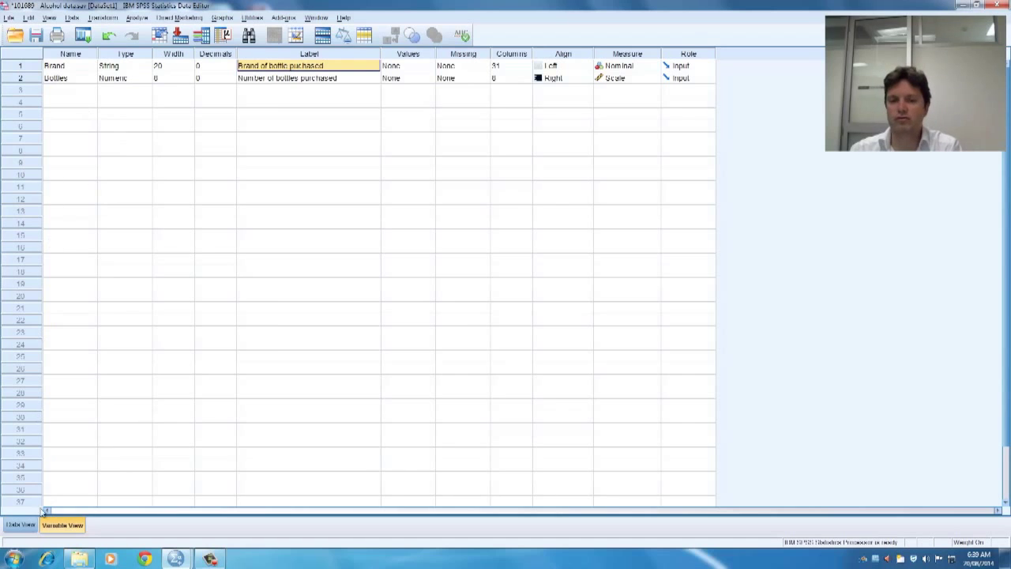
{"action": "left_click", "coordinate": [21, 525]}
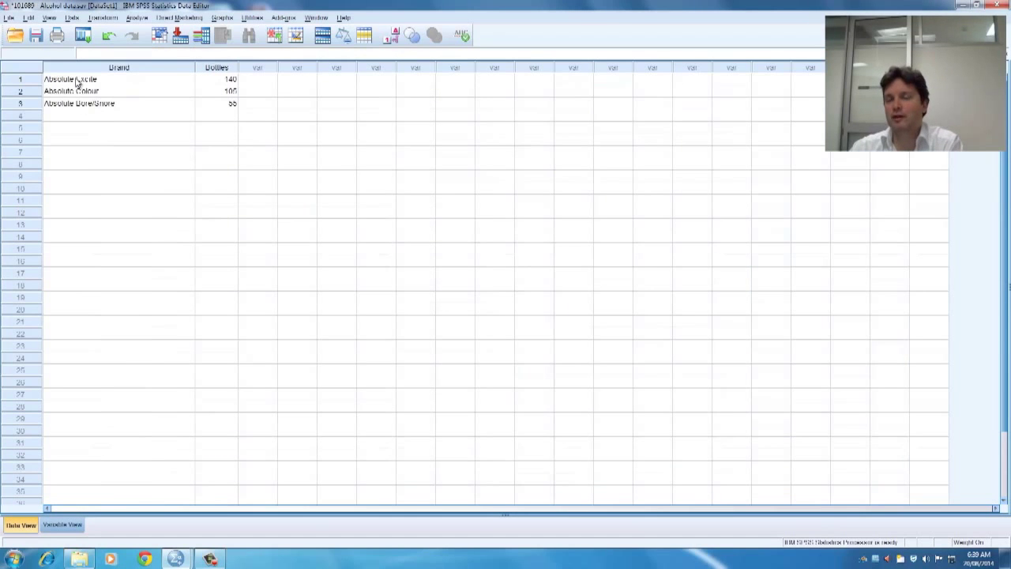
{"action": "left_click", "coordinate": [95, 91]}
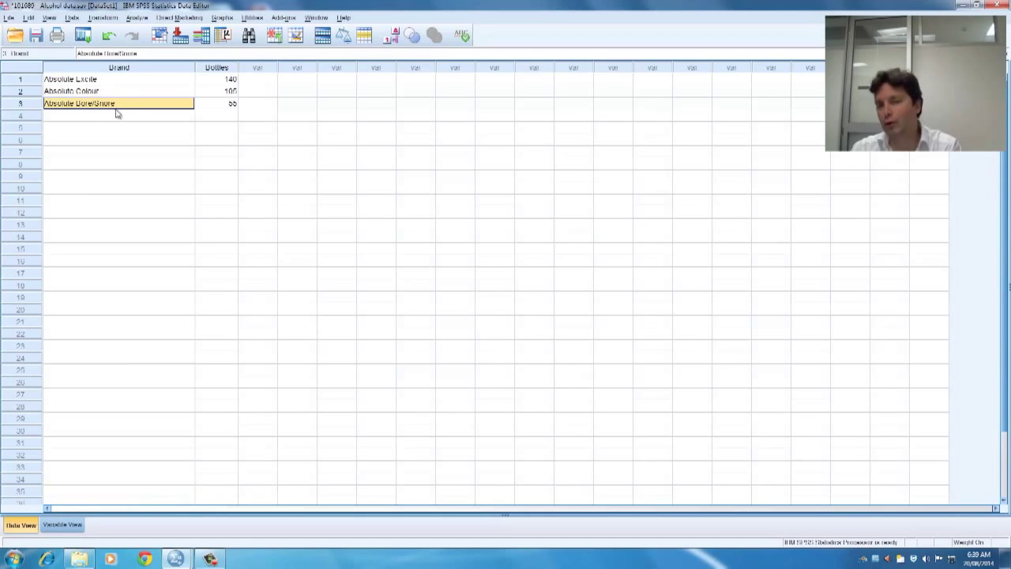
{"action": "mouse_move", "coordinate": [130, 199]}
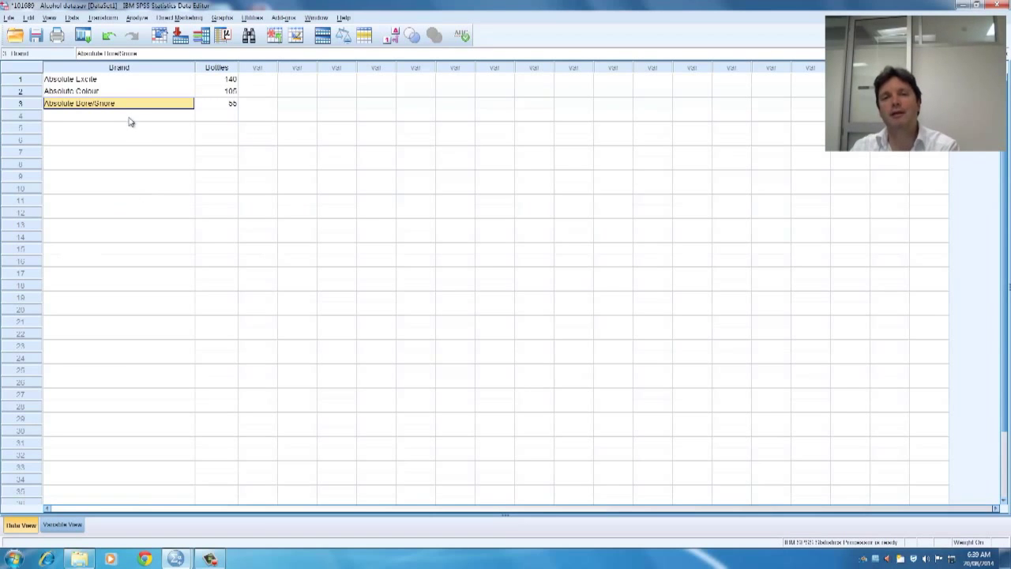
Review the Bottles variable's name and label in Variable View, then return to the data.
{"action": "left_click", "coordinate": [62, 525]}
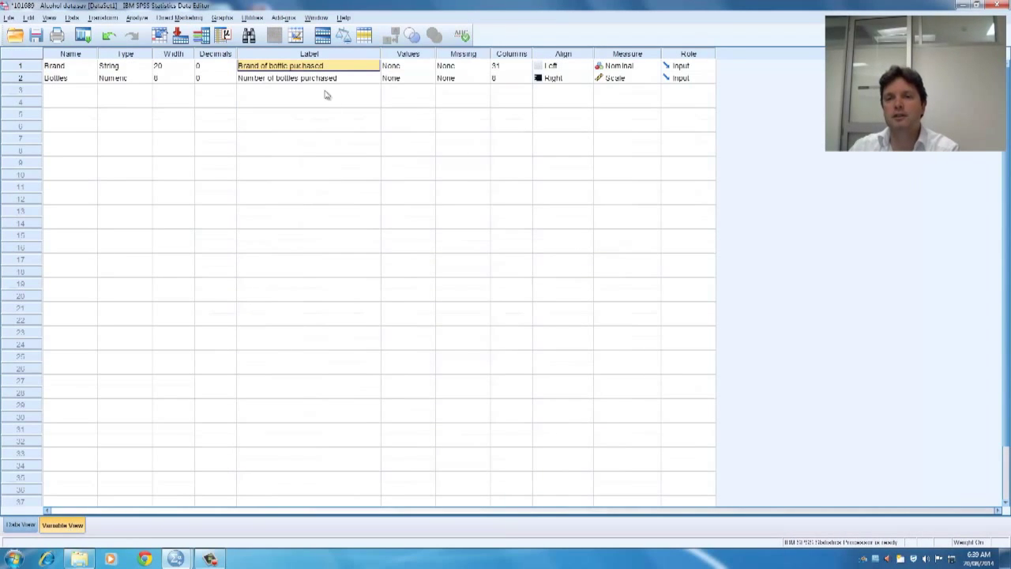
{"action": "left_click", "coordinate": [70, 77]}
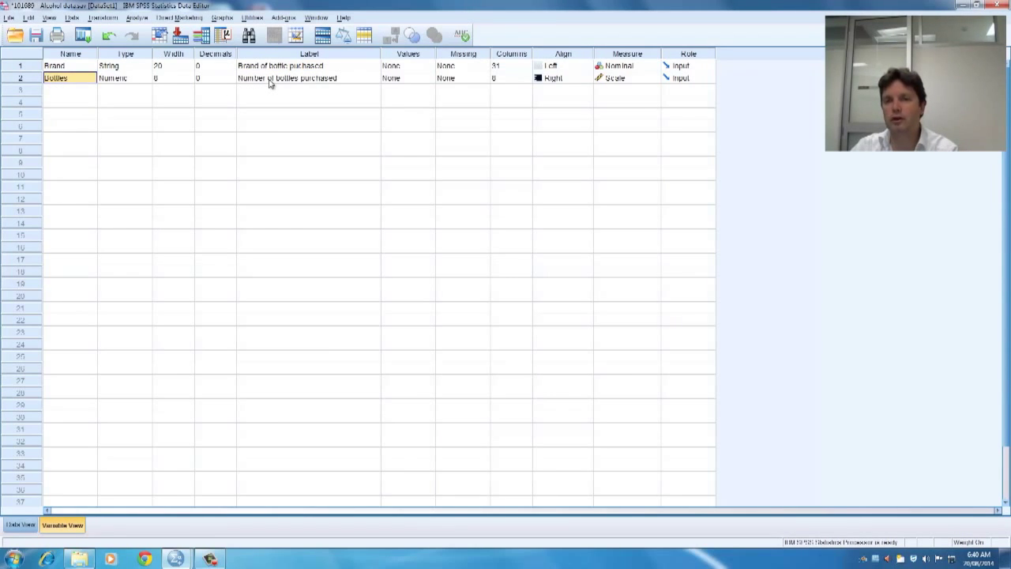
{"action": "left_click", "coordinate": [308, 78]}
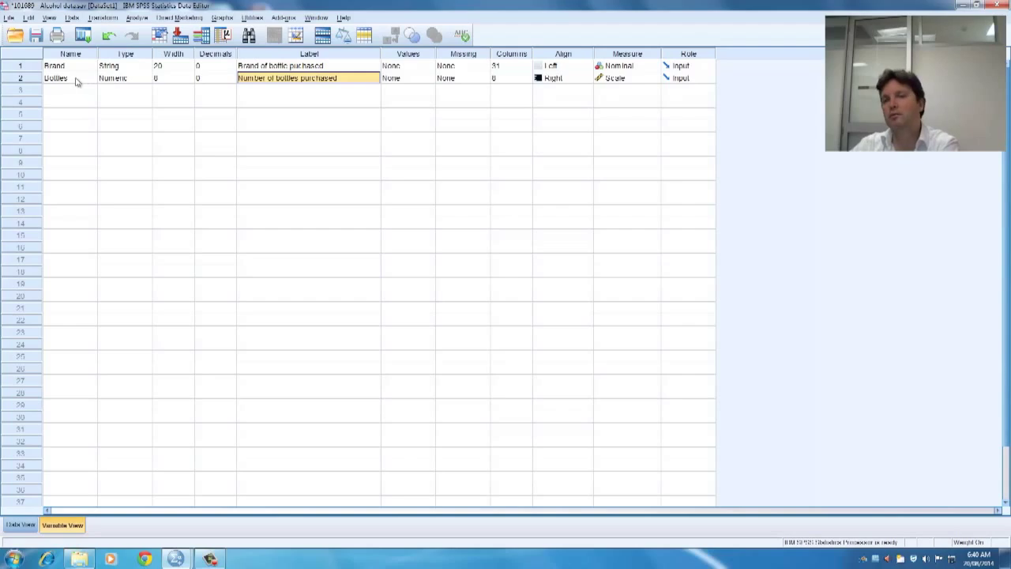
{"action": "left_click", "coordinate": [19, 524]}
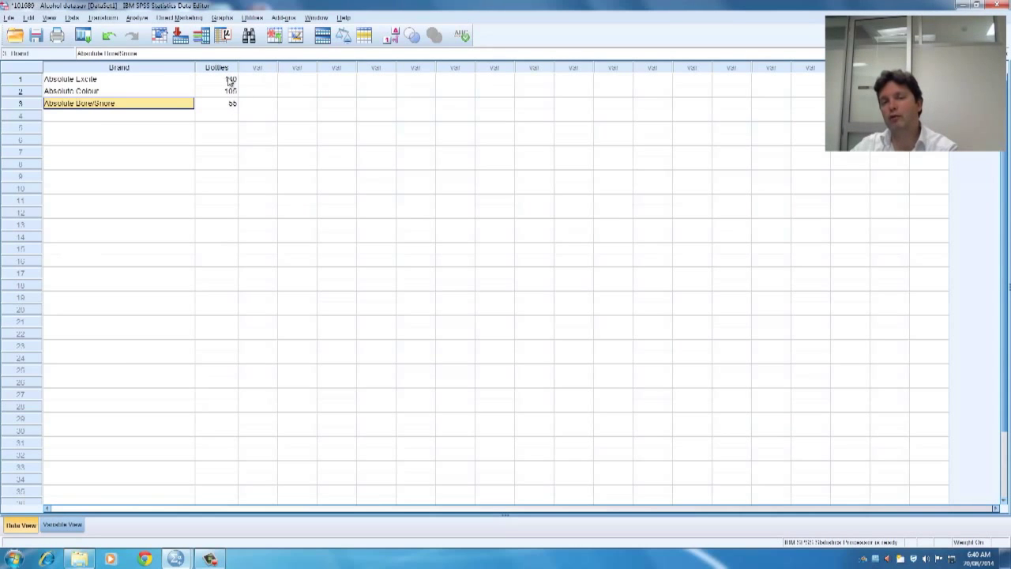
{"action": "left_click", "coordinate": [215, 79]}
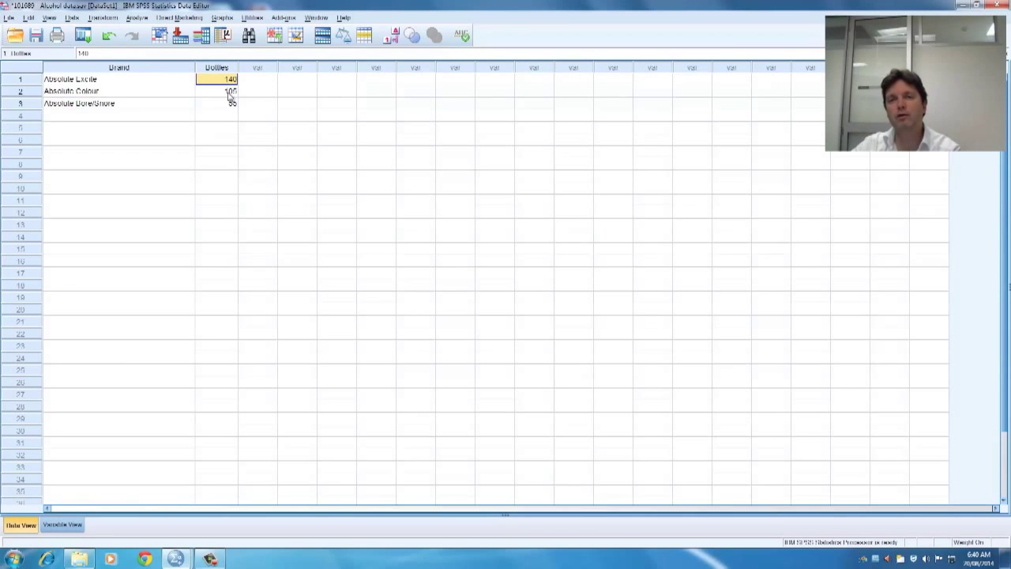
{"action": "left_click", "coordinate": [215, 90]}
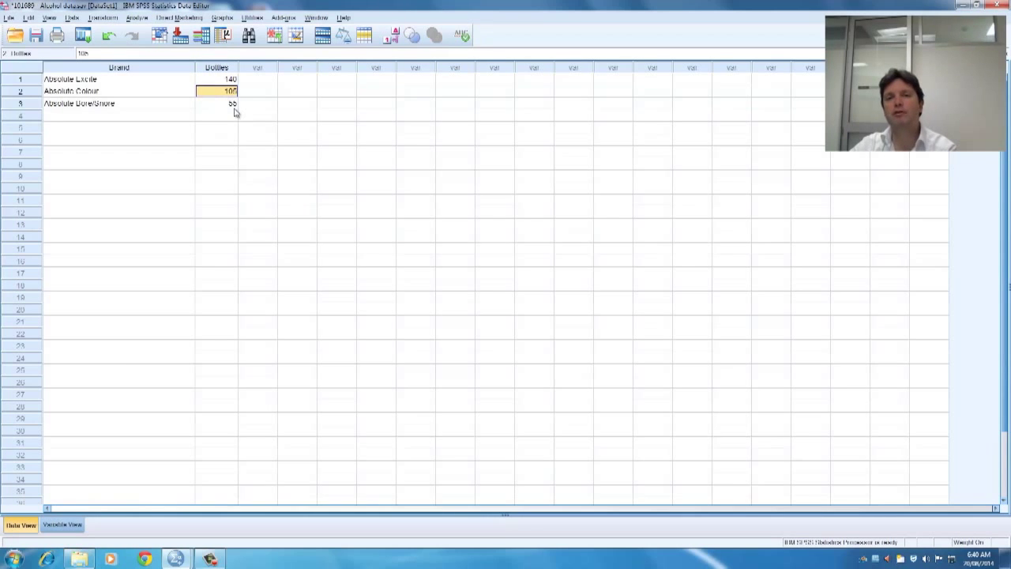
{"action": "left_click", "coordinate": [214, 104]}
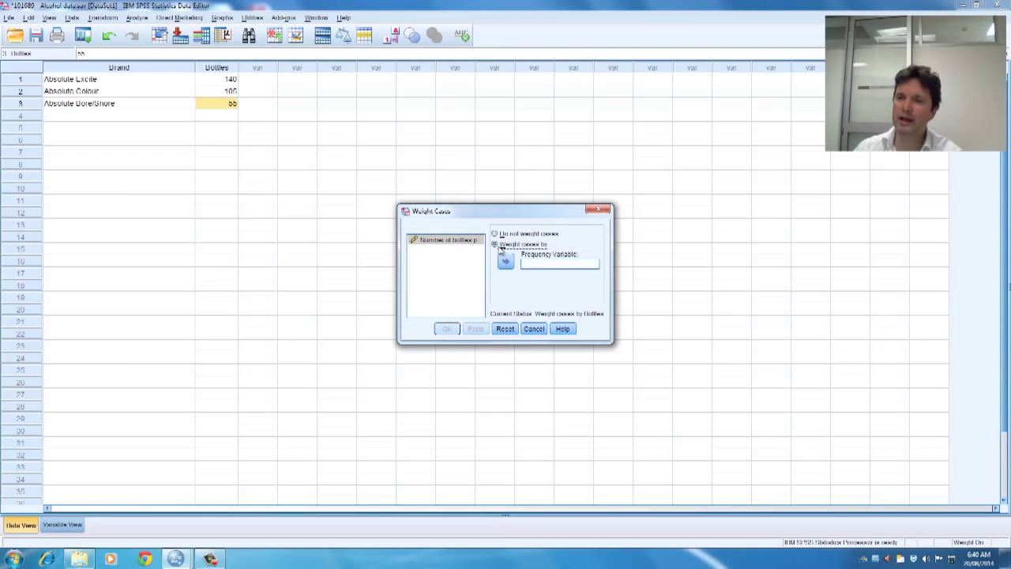
Weight cases by the Bottles frequency variable and apply it.
{"action": "left_click", "coordinate": [504, 261]}
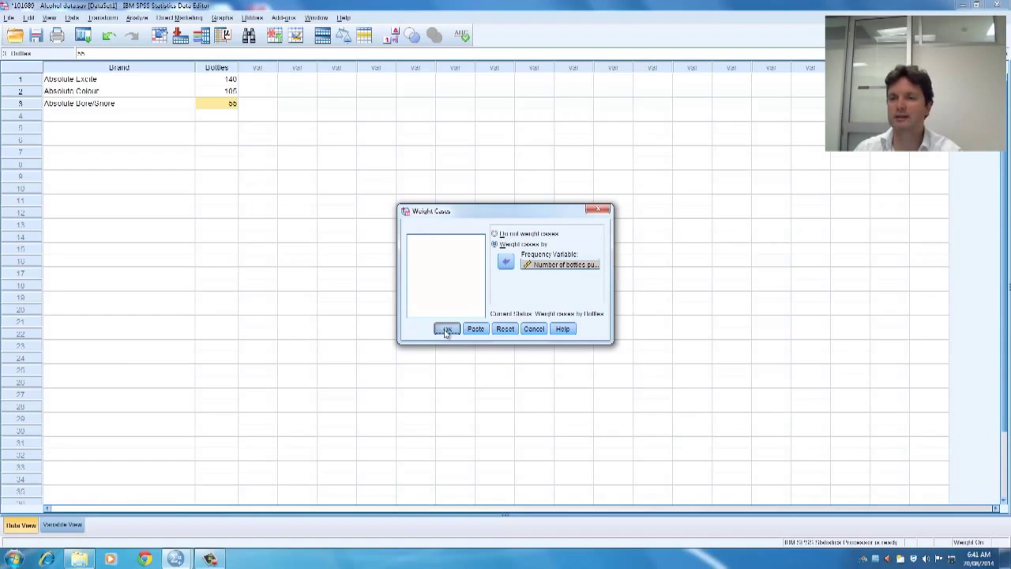
{"action": "left_click", "coordinate": [447, 328]}
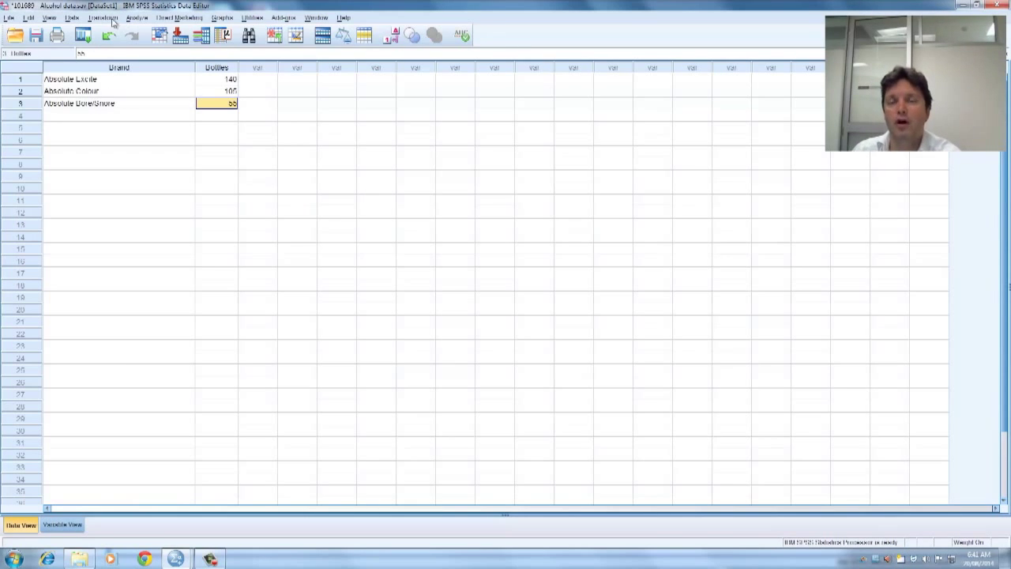
Start a legacy Chi-square test from the Analyze nonparametric tests menu.
{"action": "left_click", "coordinate": [136, 18]}
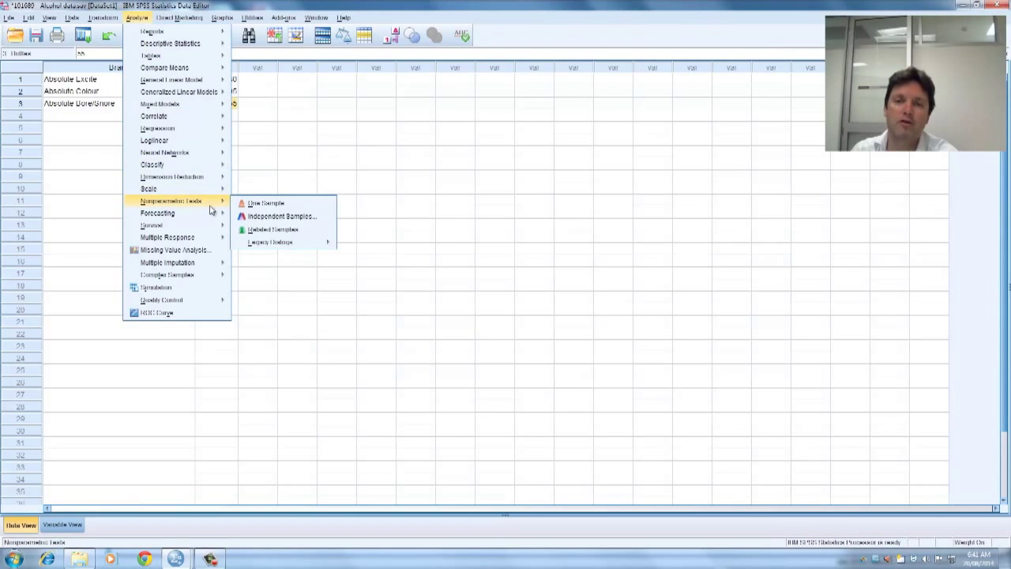
{"action": "mouse_move", "coordinate": [281, 215]}
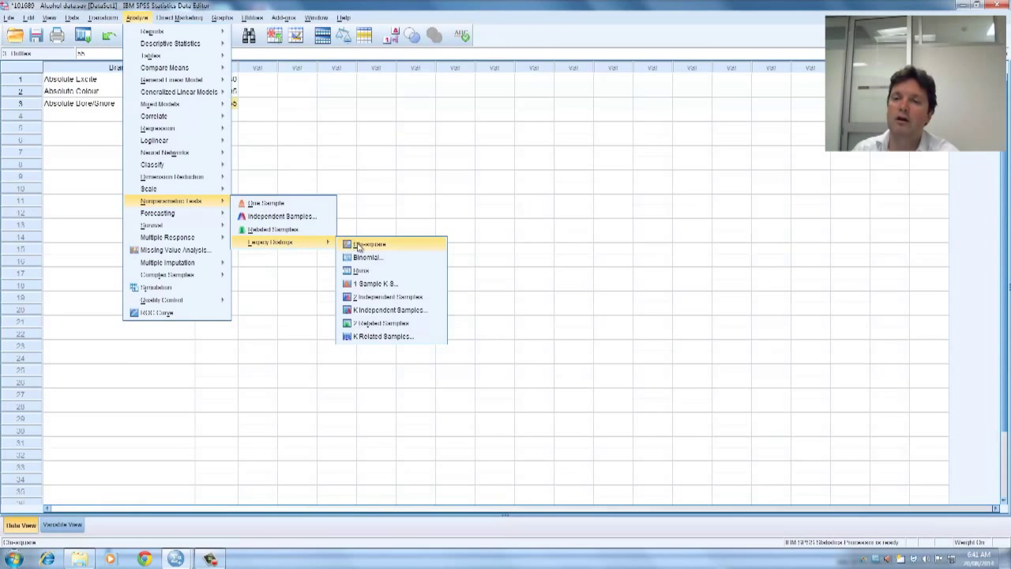
{"action": "left_click", "coordinate": [370, 243]}
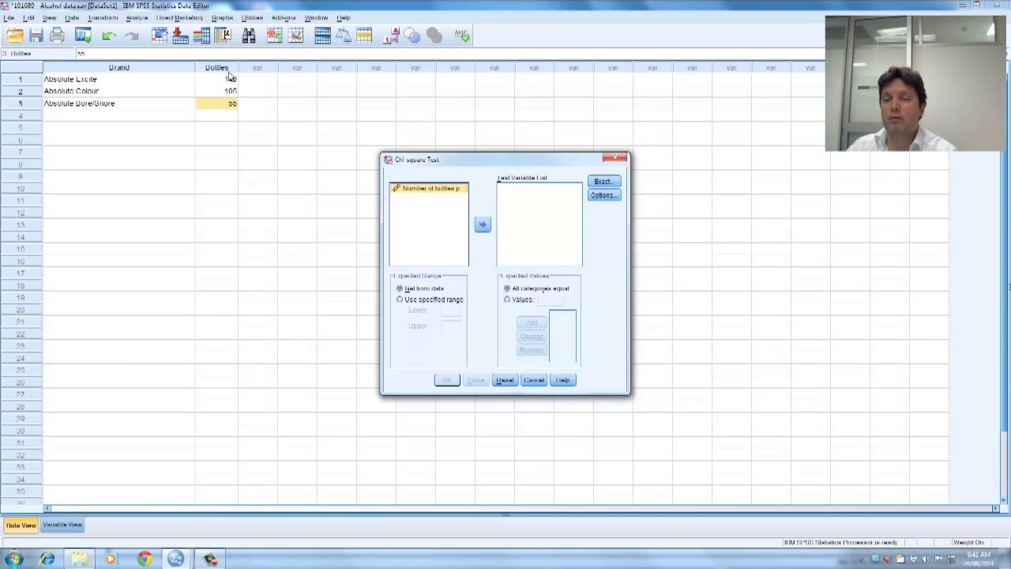
Run the chi-square test on Bottles with all categories expected equal.
{"action": "left_click", "coordinate": [482, 224]}
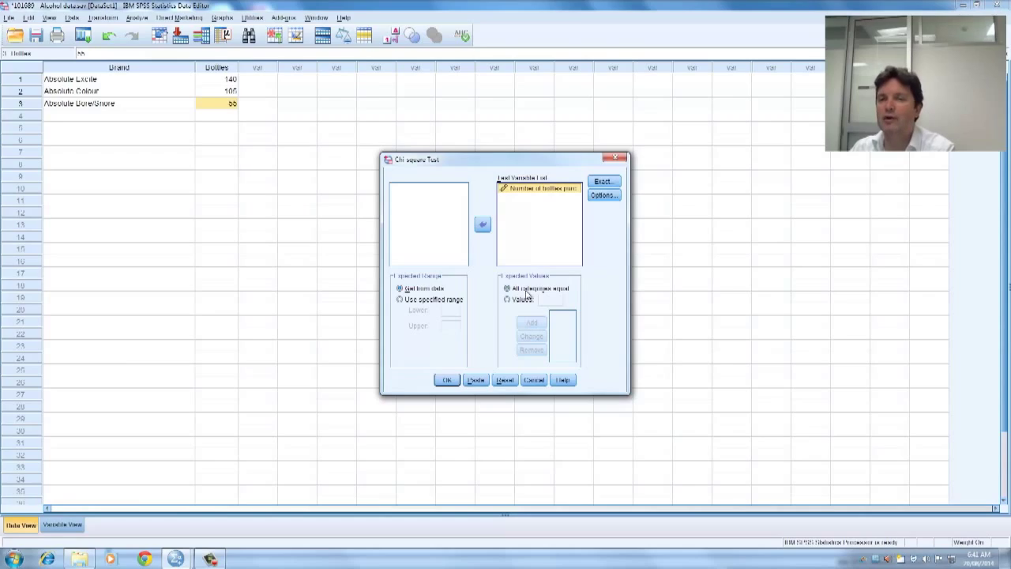
{"action": "mouse_move", "coordinate": [506, 354]}
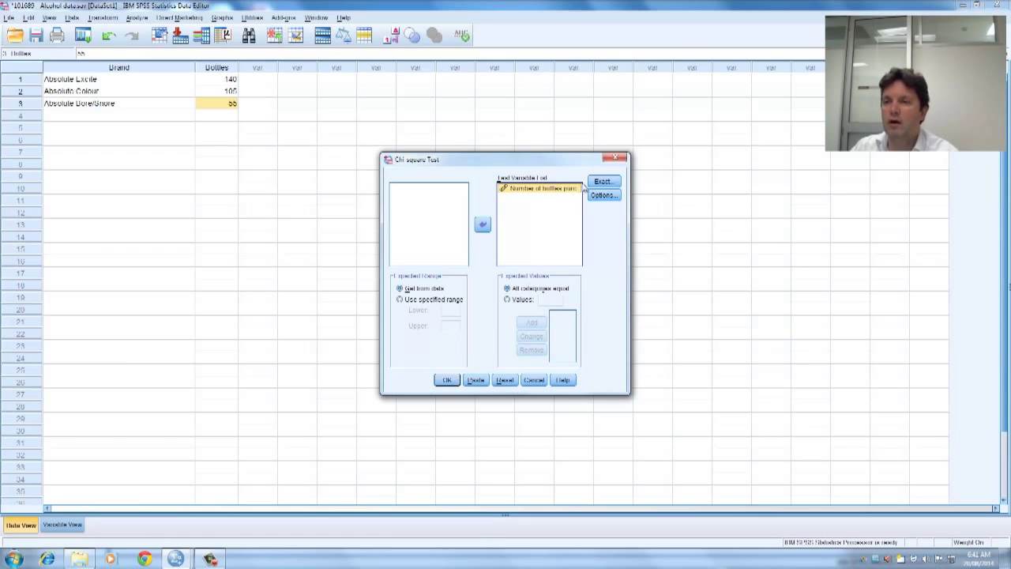
{"action": "left_click", "coordinate": [603, 180]}
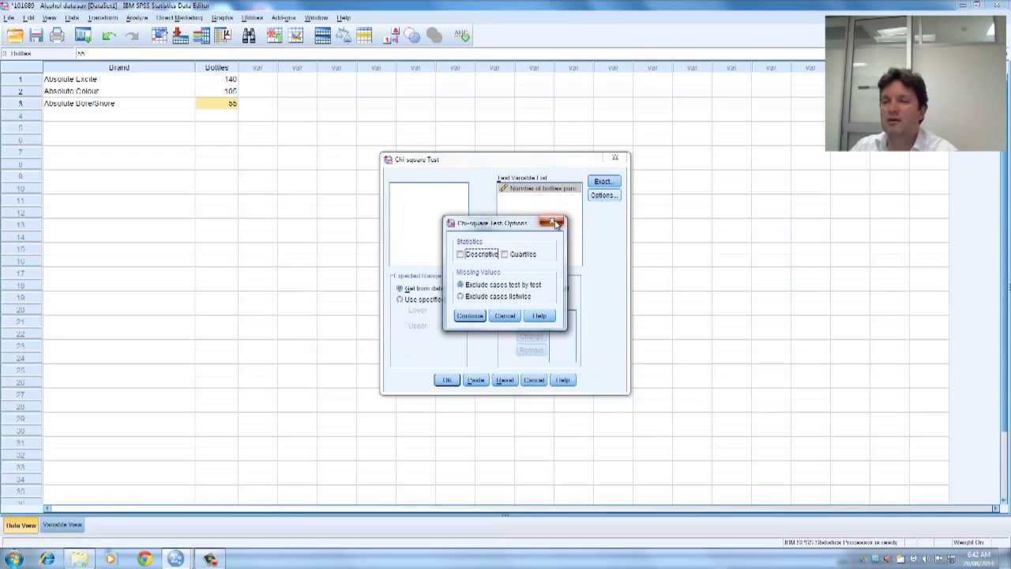
{"action": "left_click", "coordinate": [553, 222]}
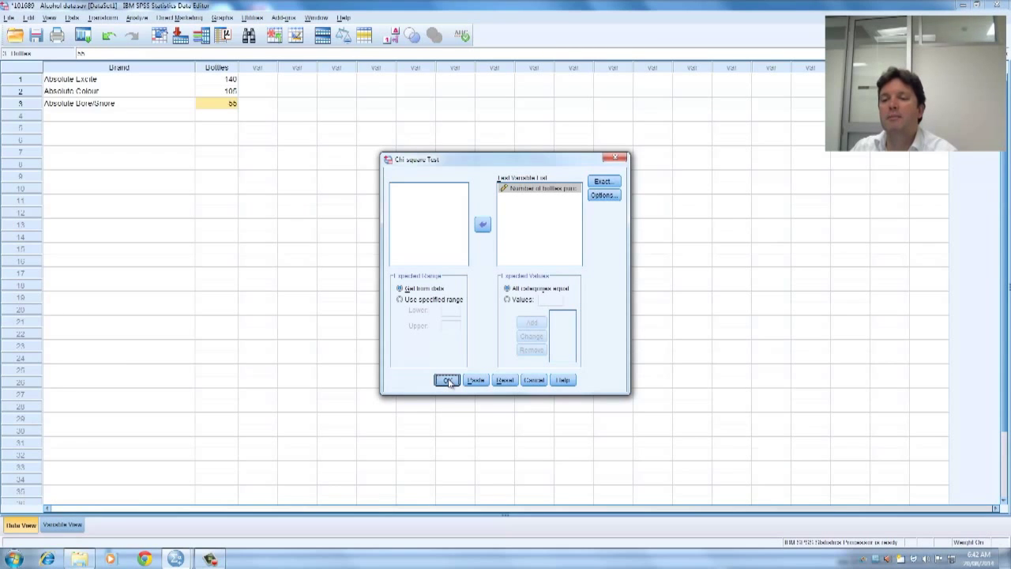
{"action": "left_click", "coordinate": [447, 379]}
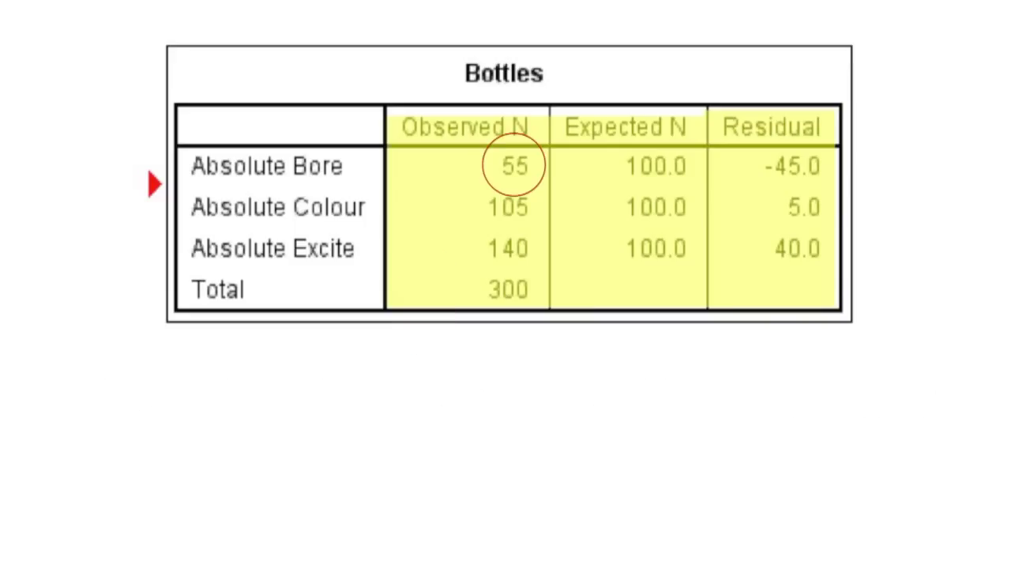